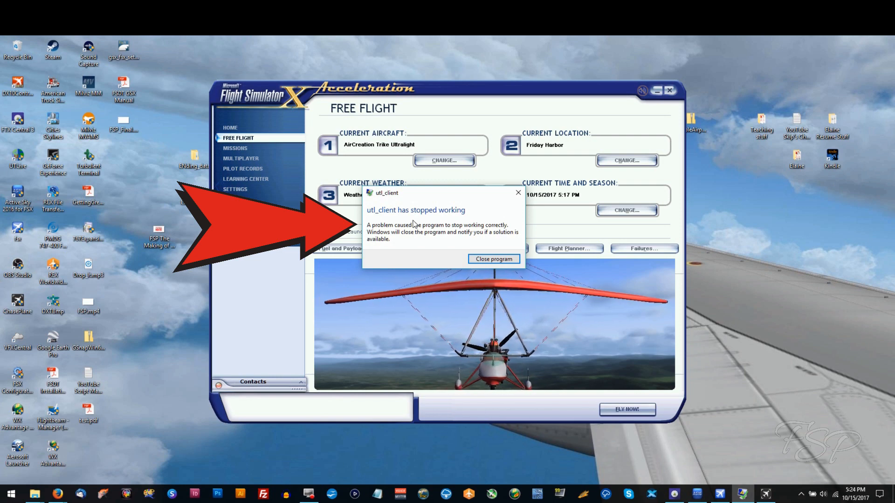
- Search the Start menu for "task" so Task Manager appears as the best match
{"action": "left_click", "coordinate": [8, 490]}
{"action": "type", "text": "task"}
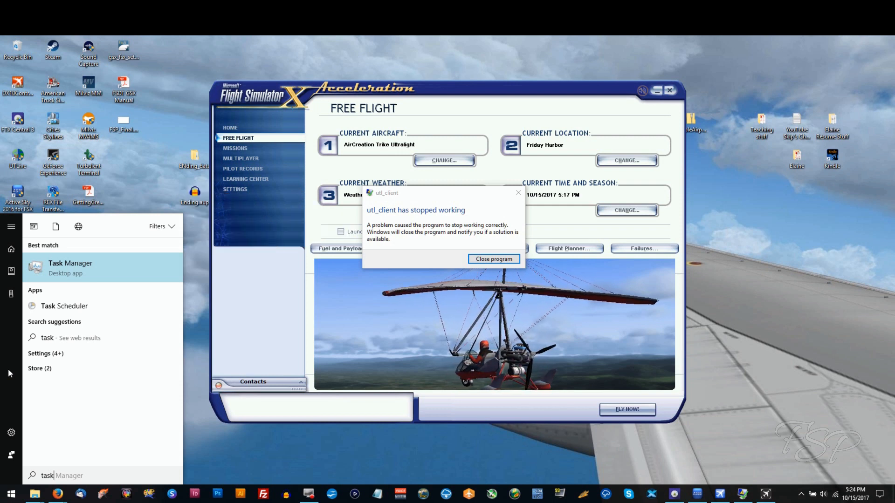
- Launch Task Manager and bring the two utl_client (32 bit) background processes into view
{"action": "left_click", "coordinate": [71, 263]}
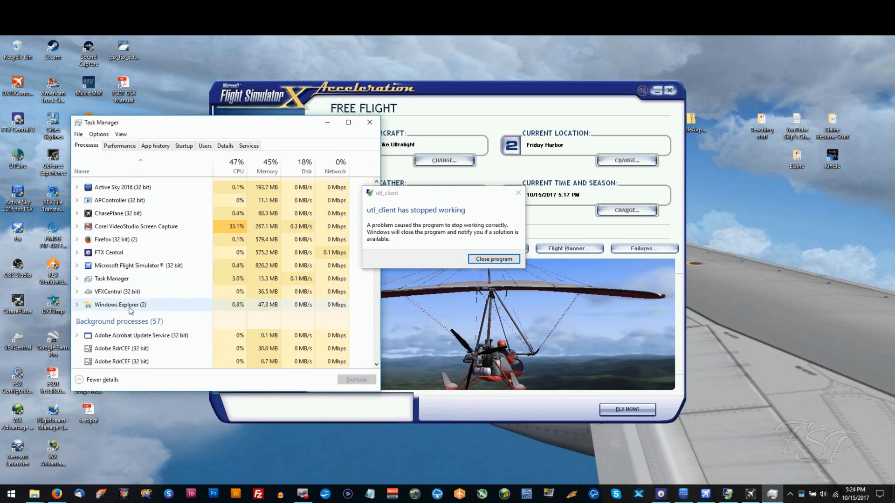
{"action": "scroll", "scroll_direction": "down", "scroll_amount": 3}
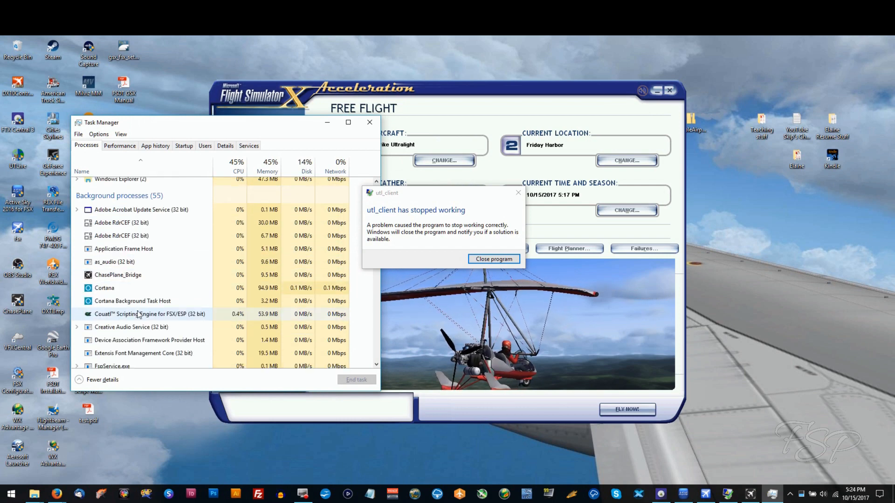
{"action": "scroll", "scroll_direction": "down", "scroll_amount": 3}
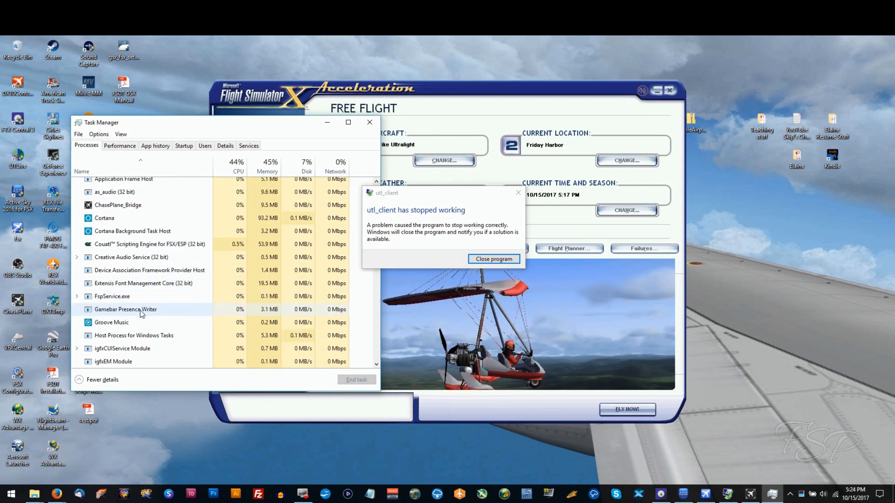
{"action": "scroll", "scroll_direction": "down", "scroll_amount": 3}
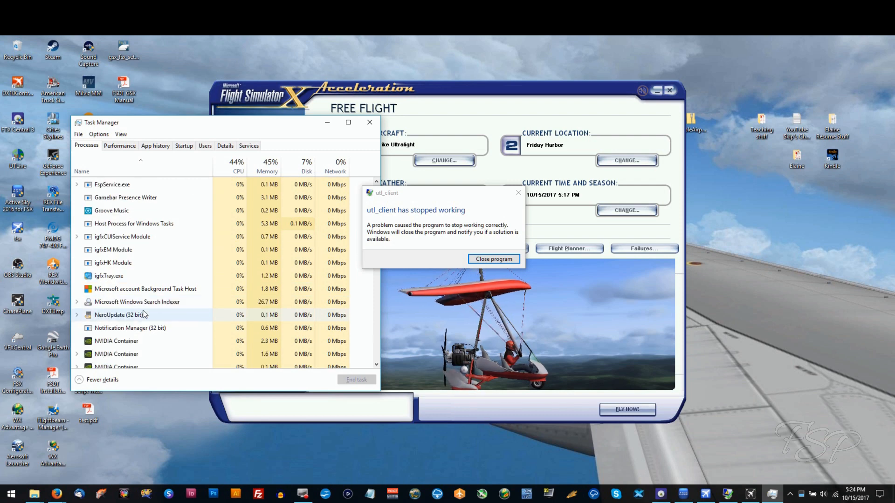
{"action": "scroll", "scroll_direction": "down", "scroll_amount": 3}
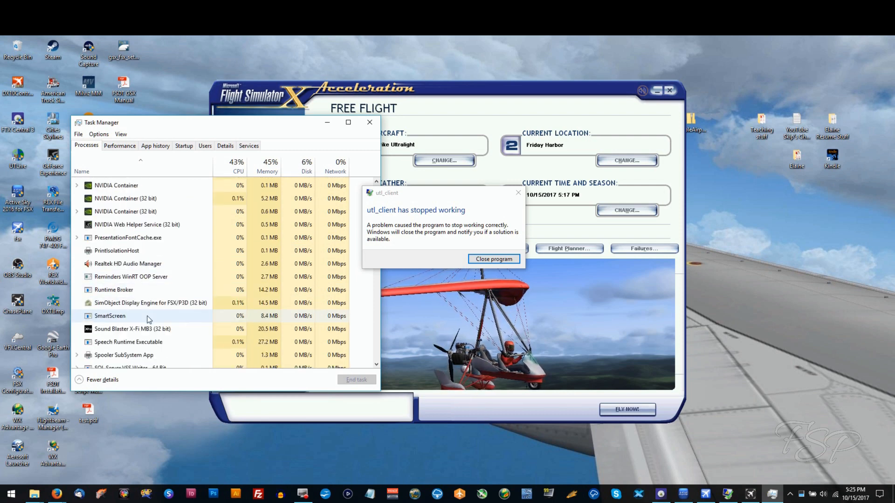
{"action": "scroll", "scroll_direction": "down", "scroll_amount": 3}
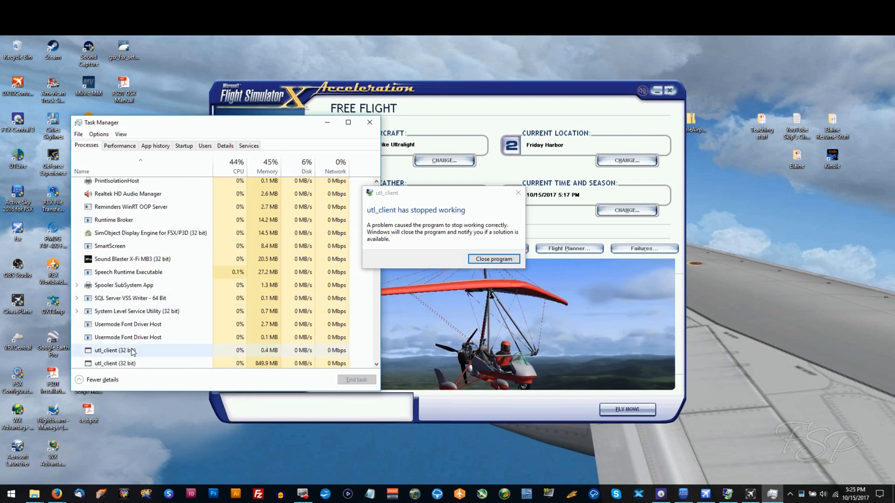
{"action": "scroll", "scroll_direction": "down", "scroll_amount": 3}
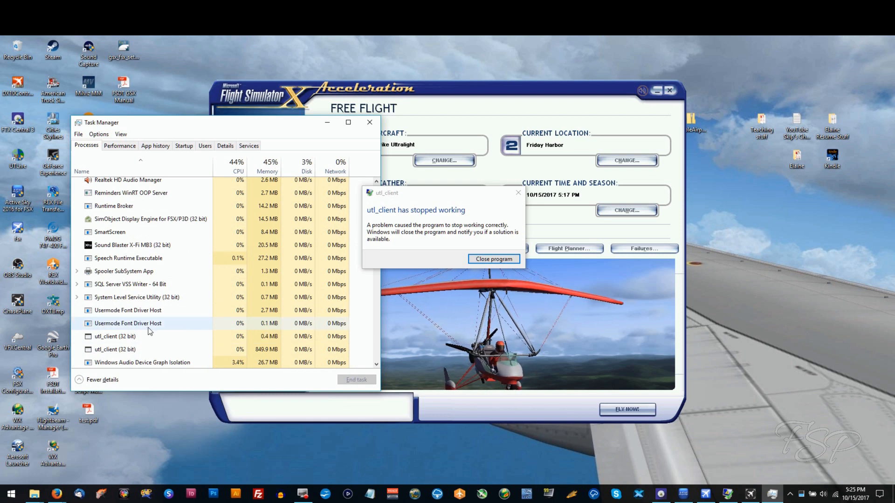
- End both utl_client (32 bit) processes and close Task Manager, clearing the crash message
{"action": "left_click", "coordinate": [116, 322]}
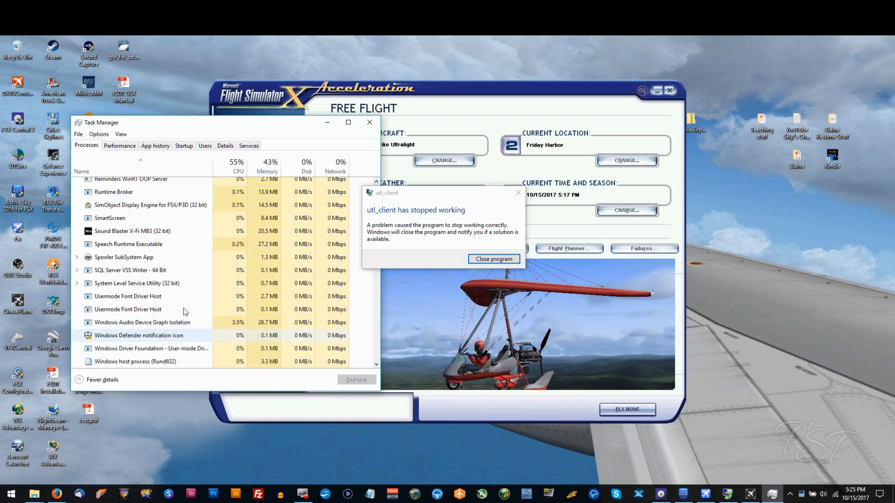
{"action": "left_click", "coordinate": [494, 259]}
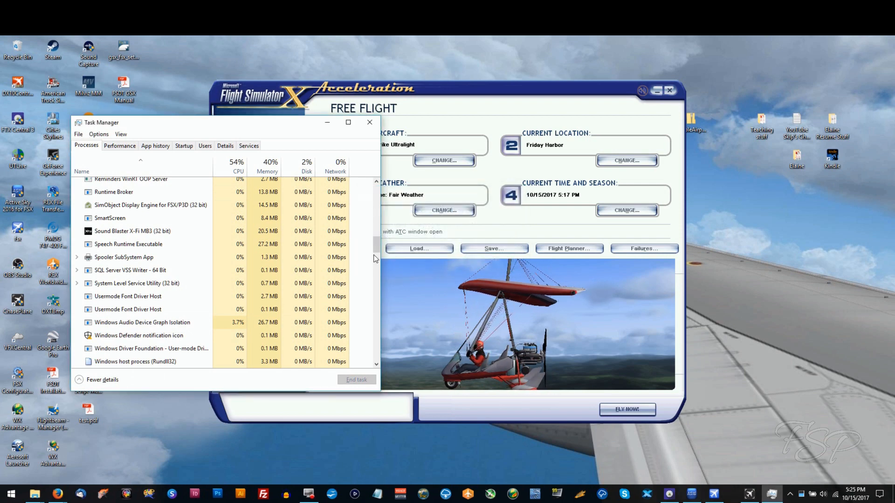
{"action": "scroll", "scroll_direction": "down", "scroll_amount": 3}
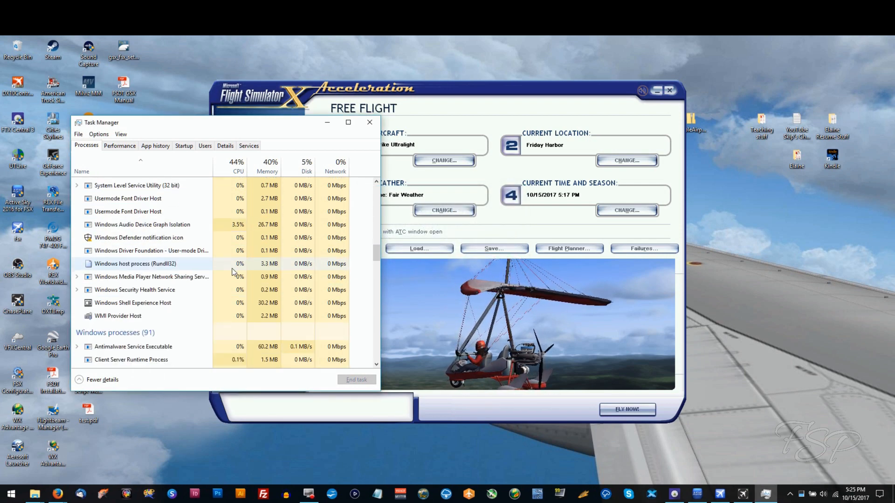
{"action": "left_click", "coordinate": [369, 122]}
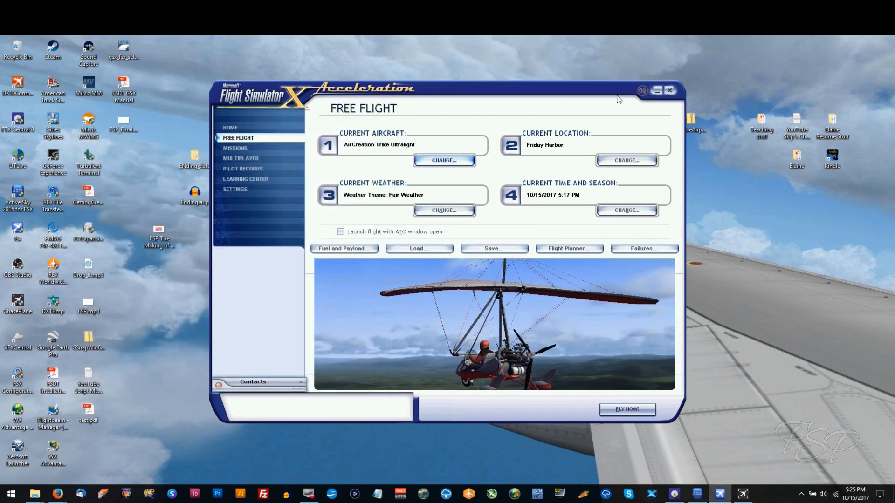
- Close FSX, dismiss the "already running" warning, and relaunch it from the desktop shortcut
{"action": "left_click", "coordinate": [669, 91]}
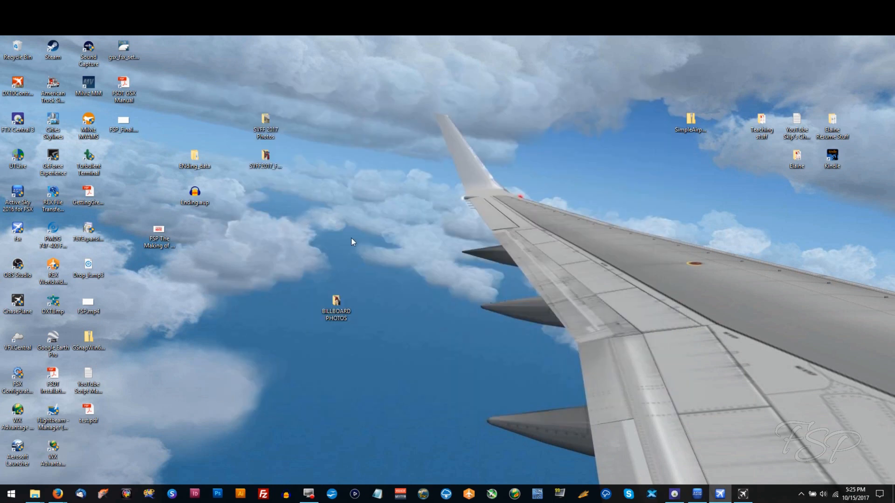
{"action": "mouse_move", "coordinate": [114, 148]}
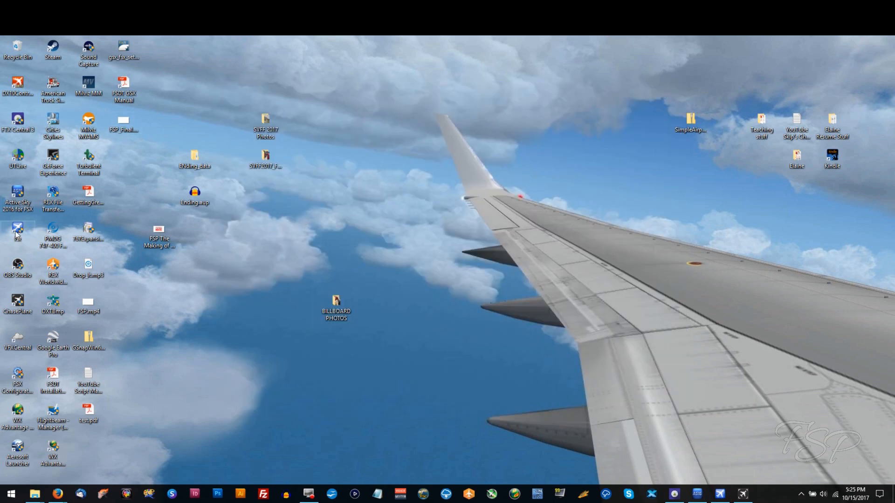
{"action": "double_click", "coordinate": [17, 230]}
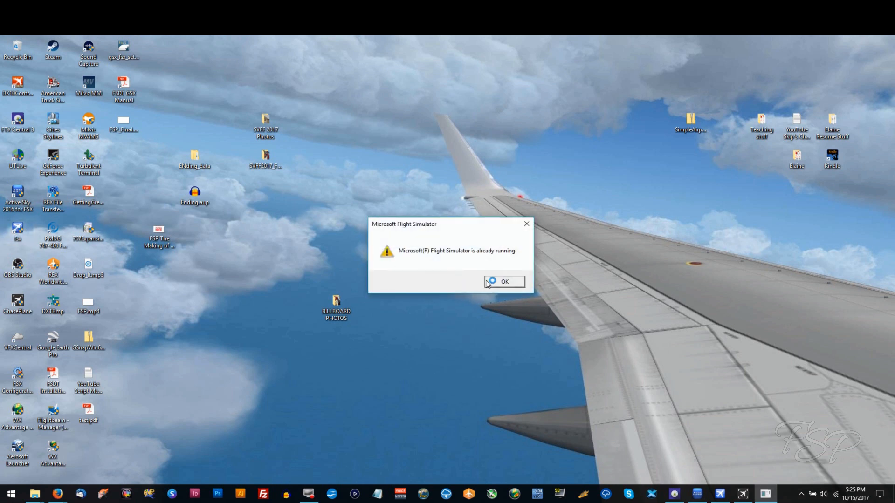
{"action": "left_click", "coordinate": [504, 282]}
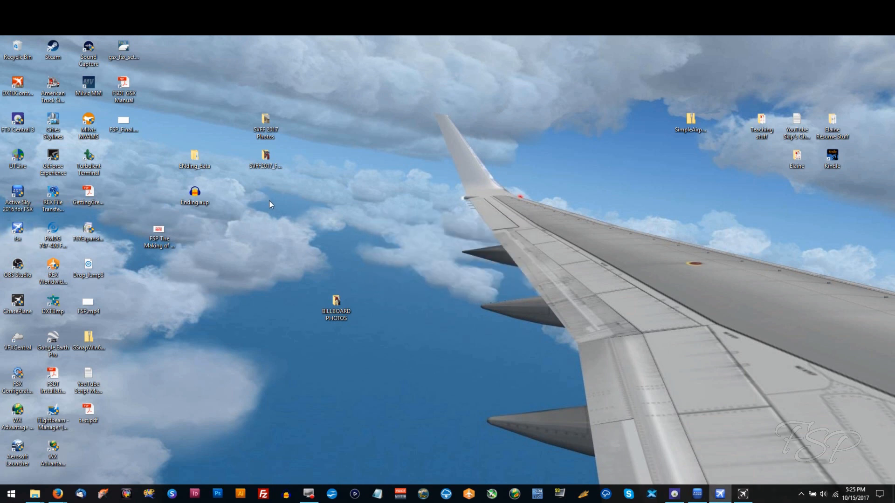
{"action": "mouse_move", "coordinate": [291, 204]}
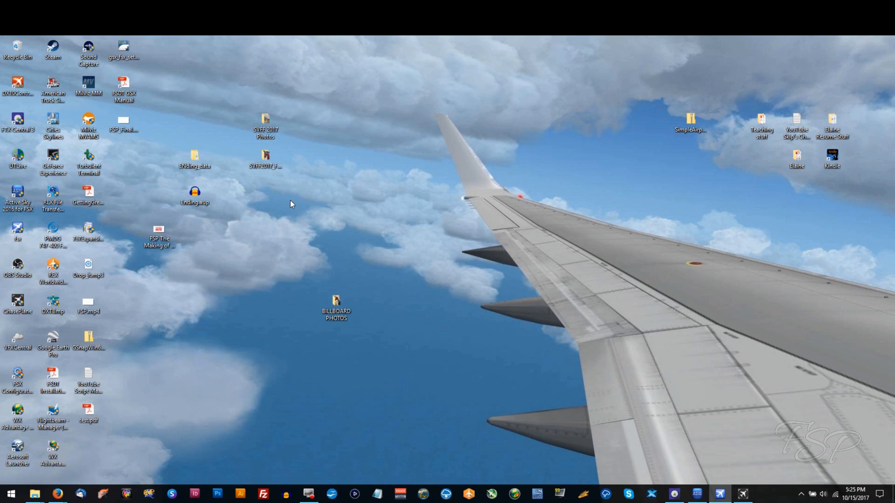
{"action": "mouse_move", "coordinate": [291, 207]}
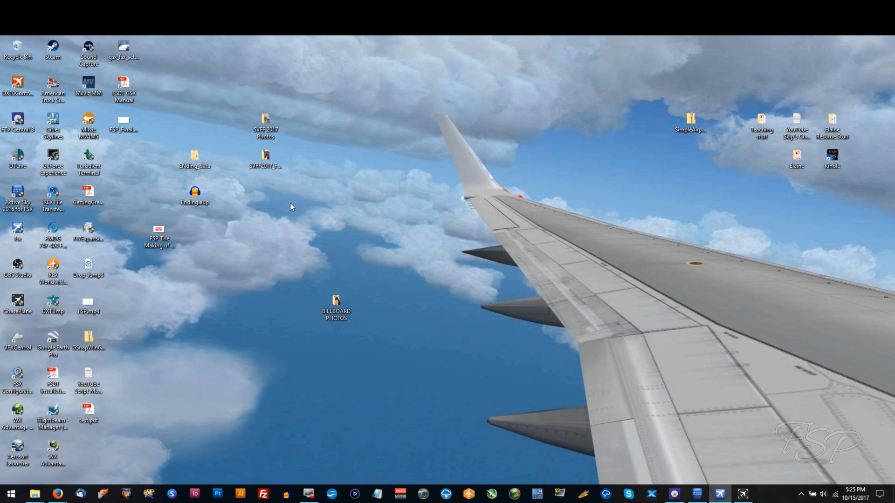
{"action": "double_click", "coordinate": [14, 234]}
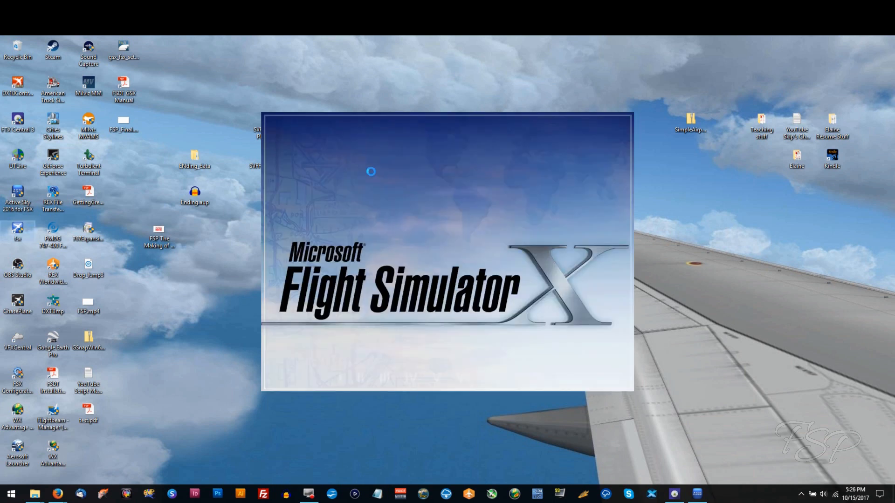